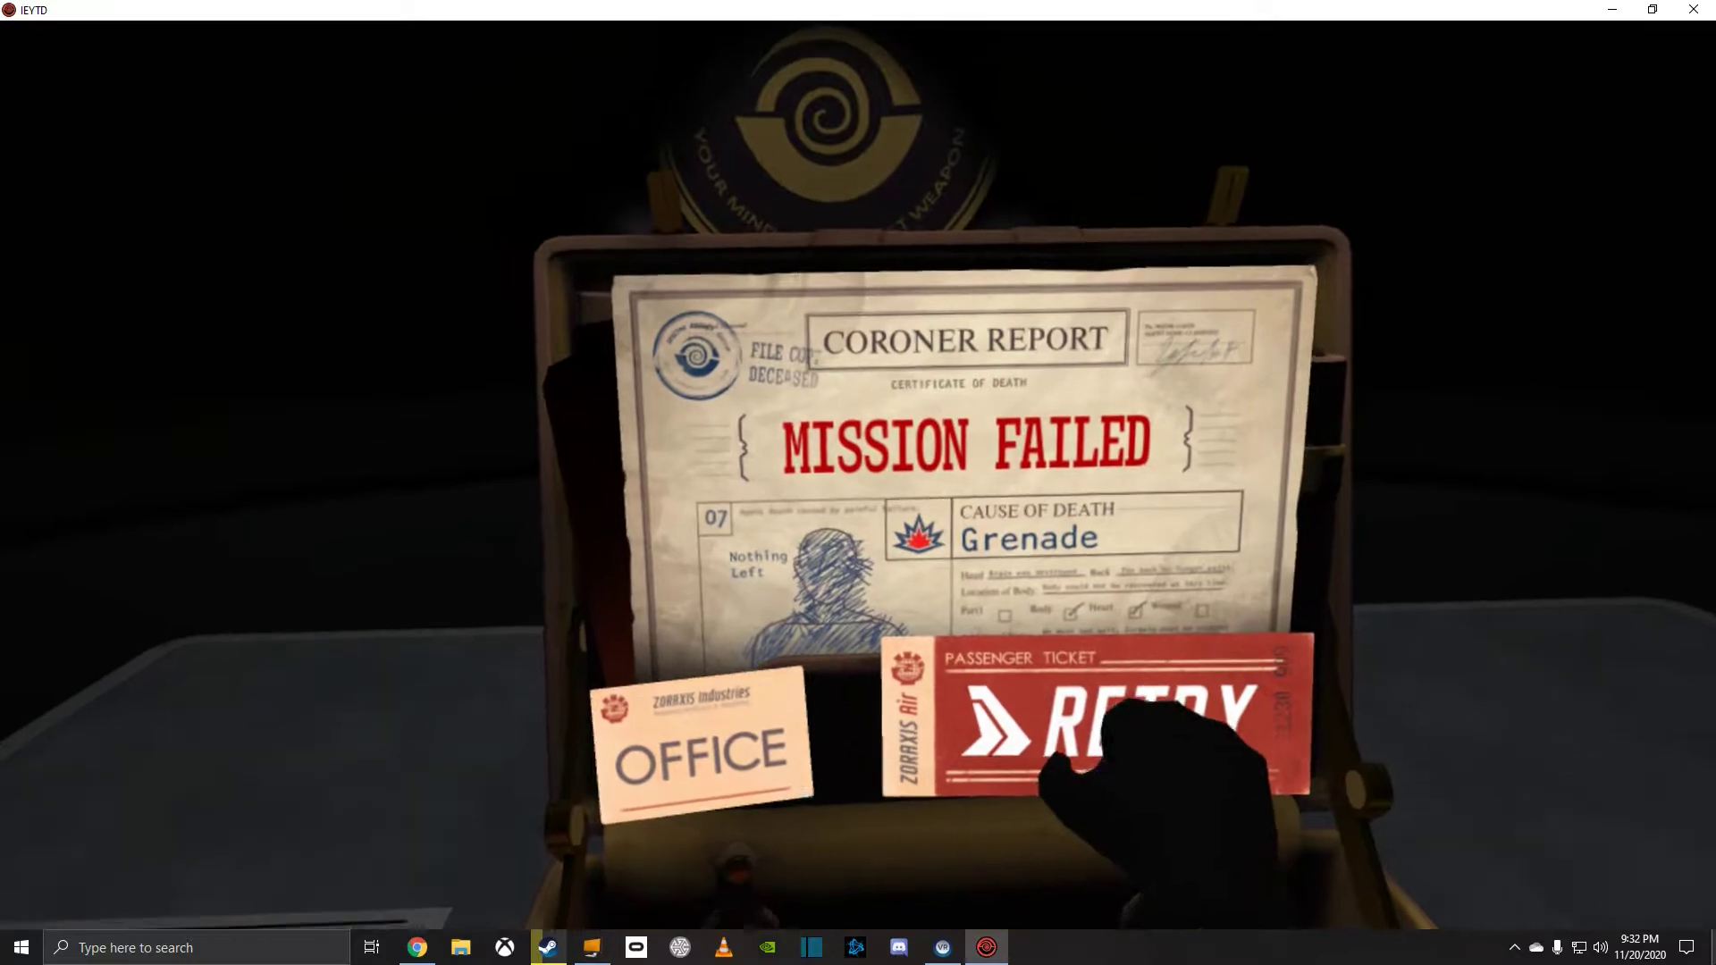
Step: Replay the escape-pod puzzle, retrying after the self-destruct failure until solved in 00:04:06
left_click(1093, 717)
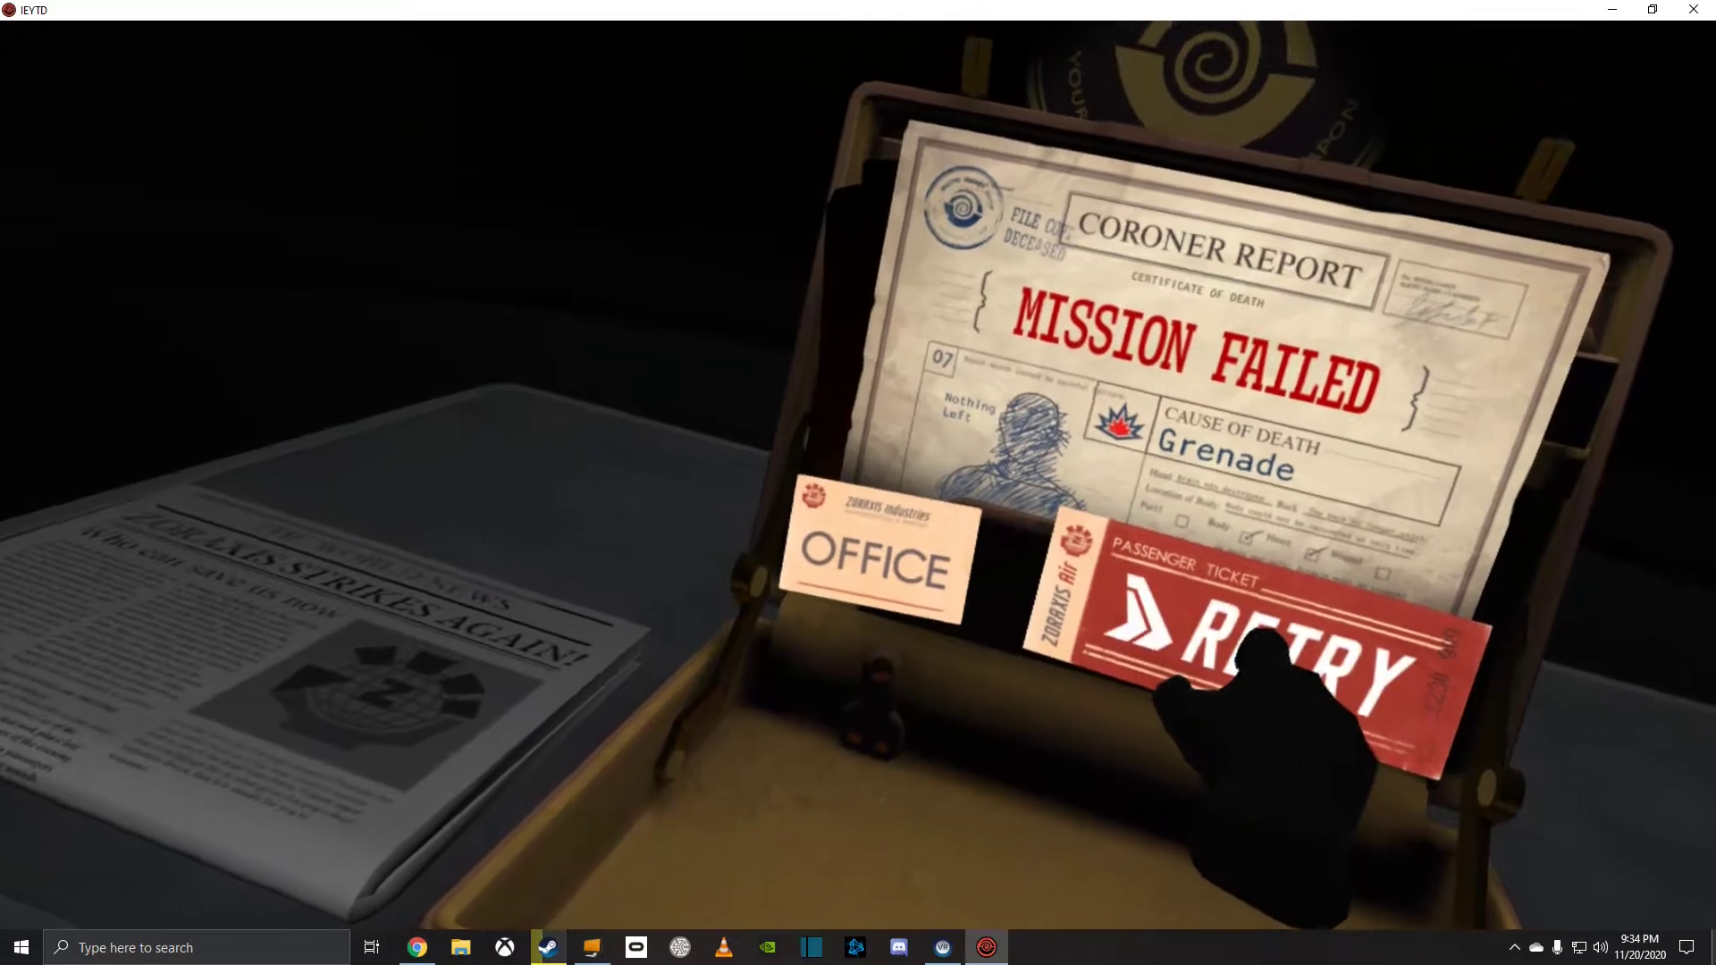
left_click(1247, 640)
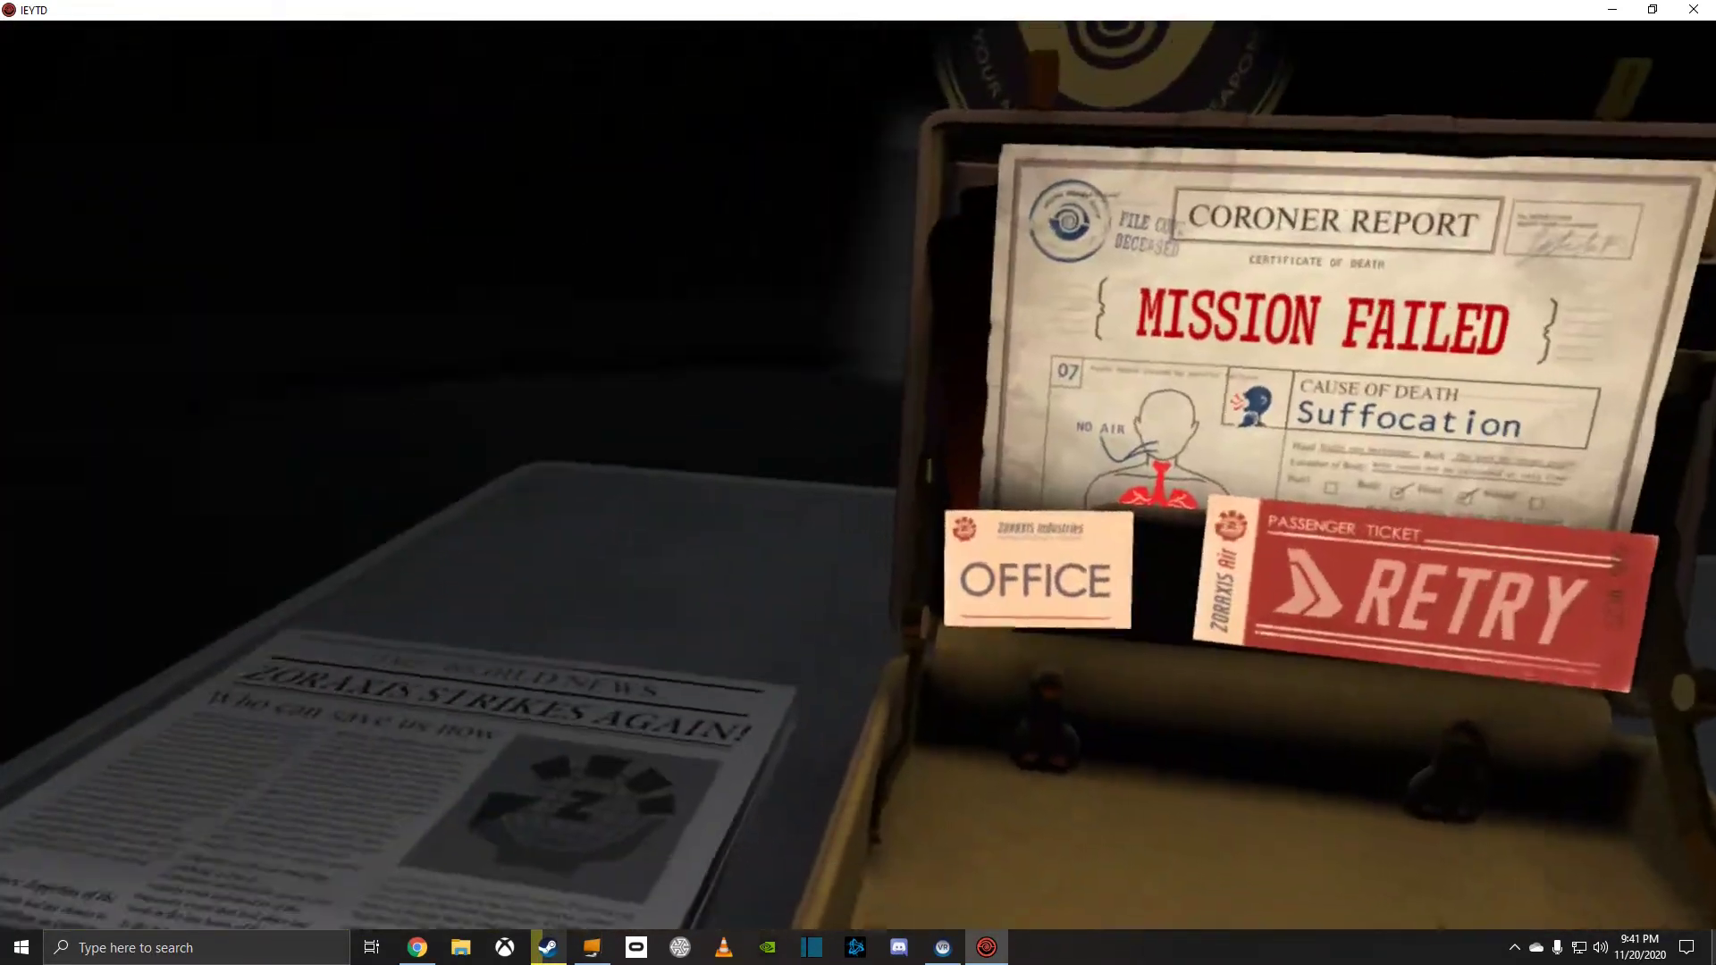
left_click(1034, 576)
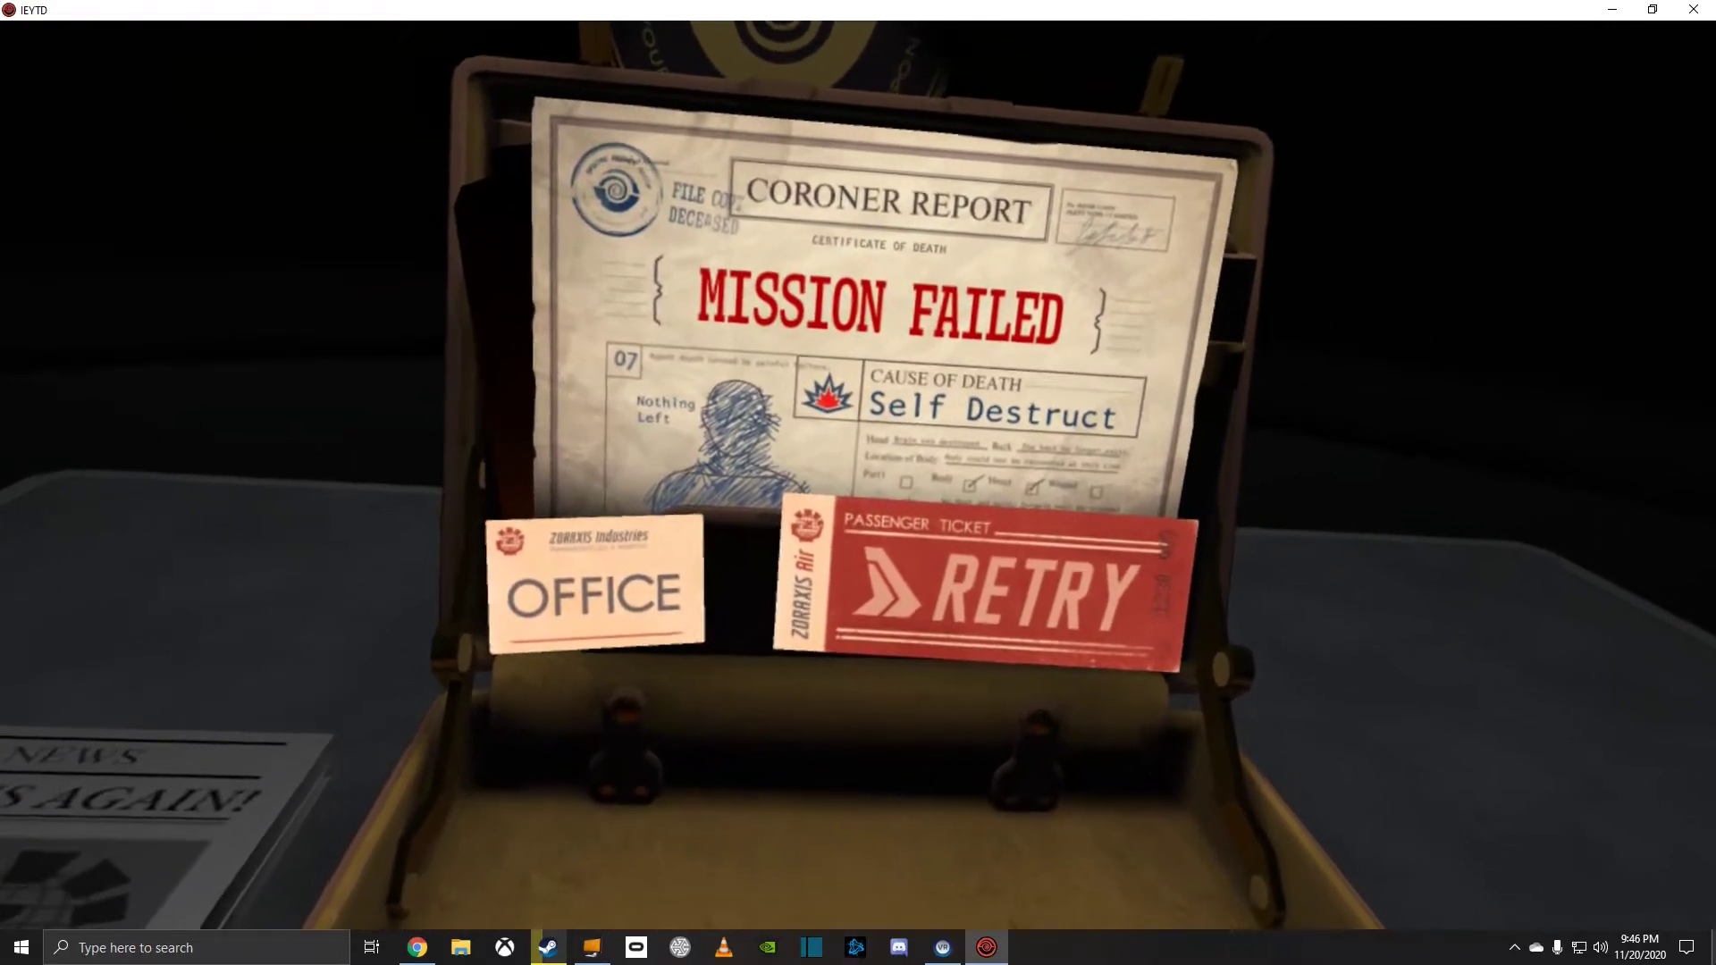
left_click(977, 595)
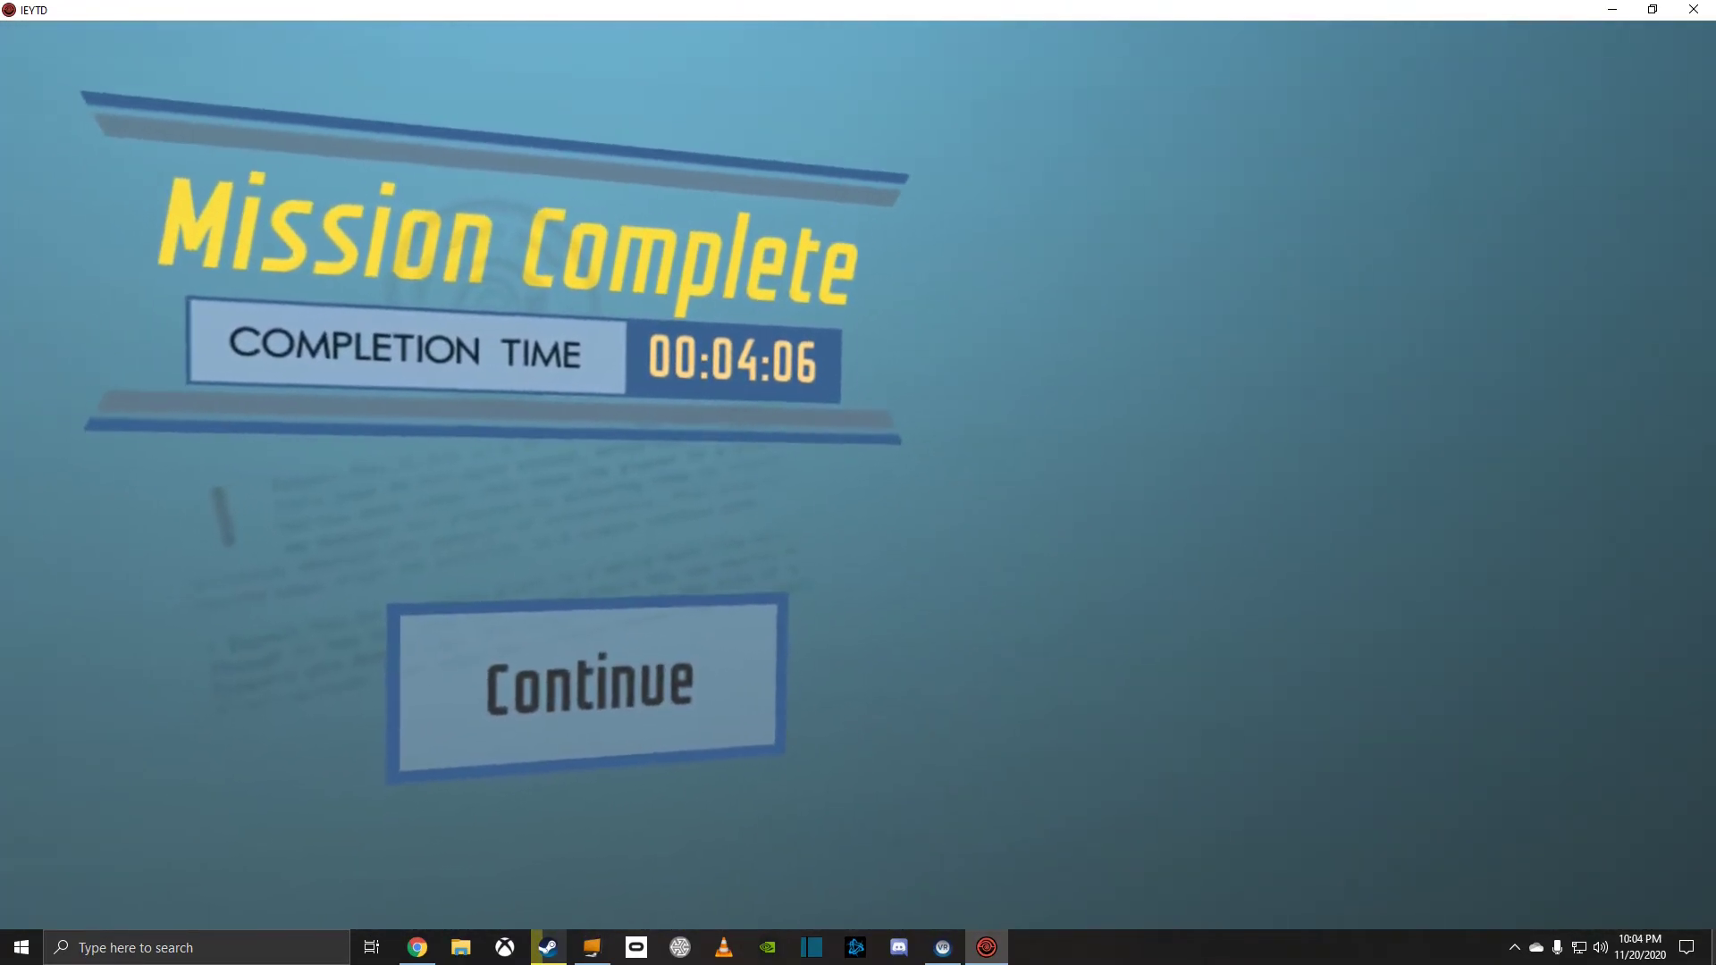
Step: Continue to the Deep Dive results showing 00:04:06, Twist Pin and No Leaks souvenirs
left_click(585, 678)
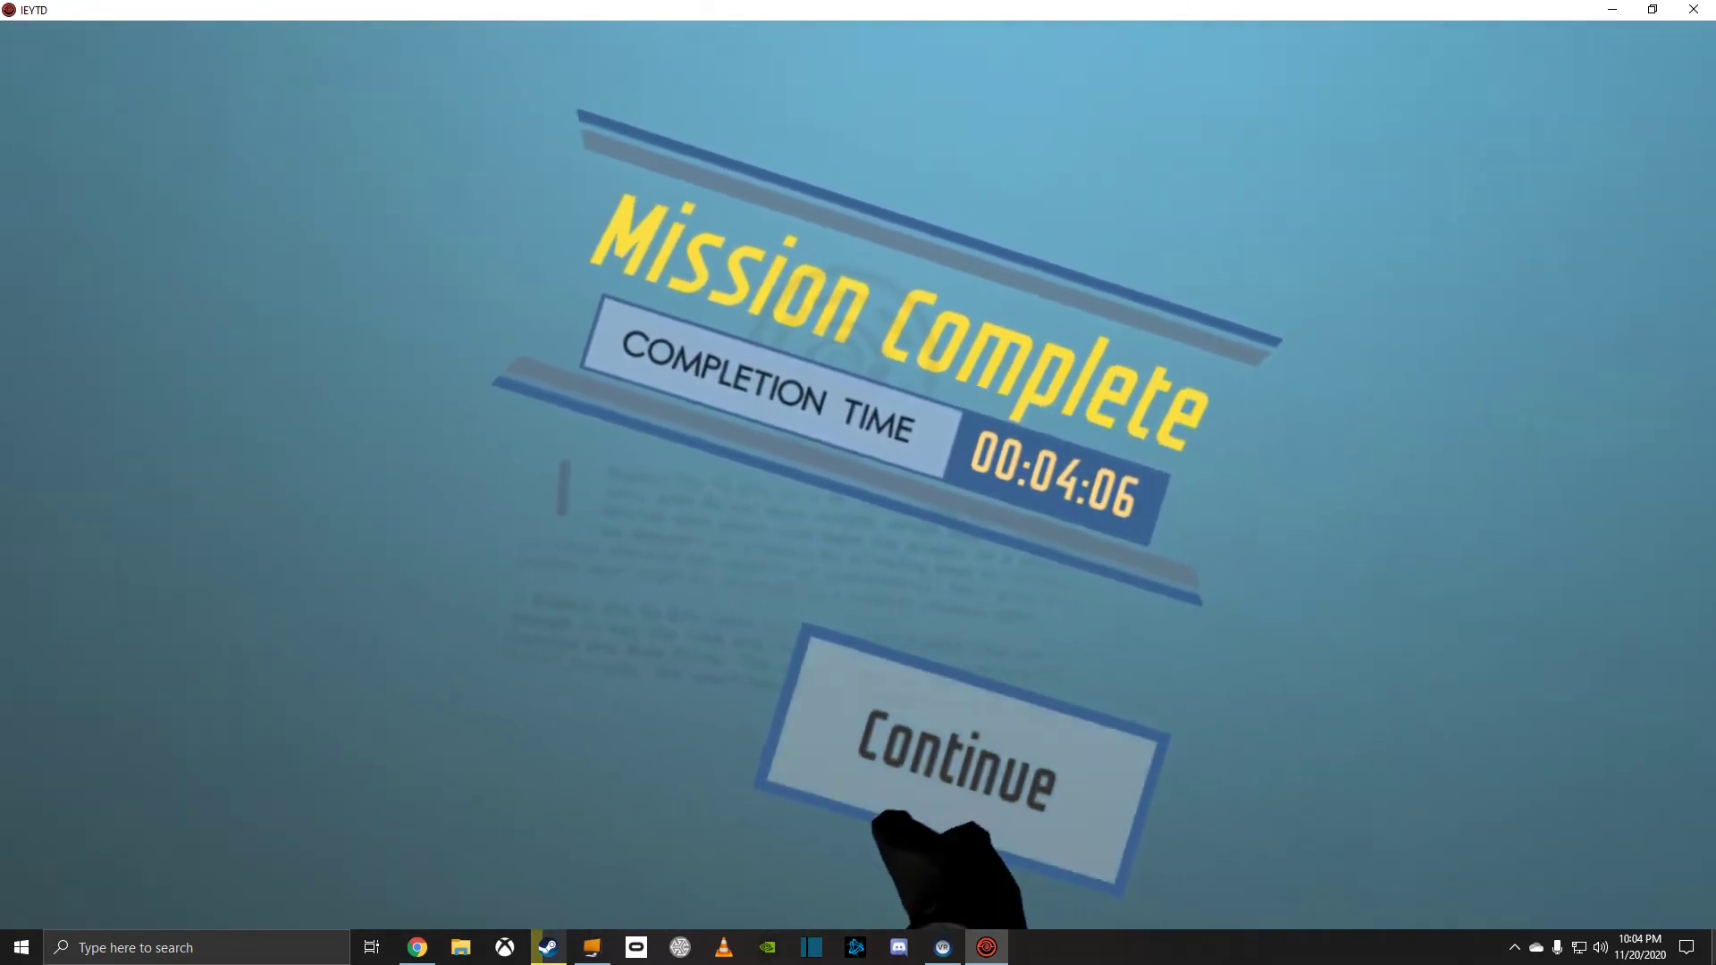
left_click(955, 766)
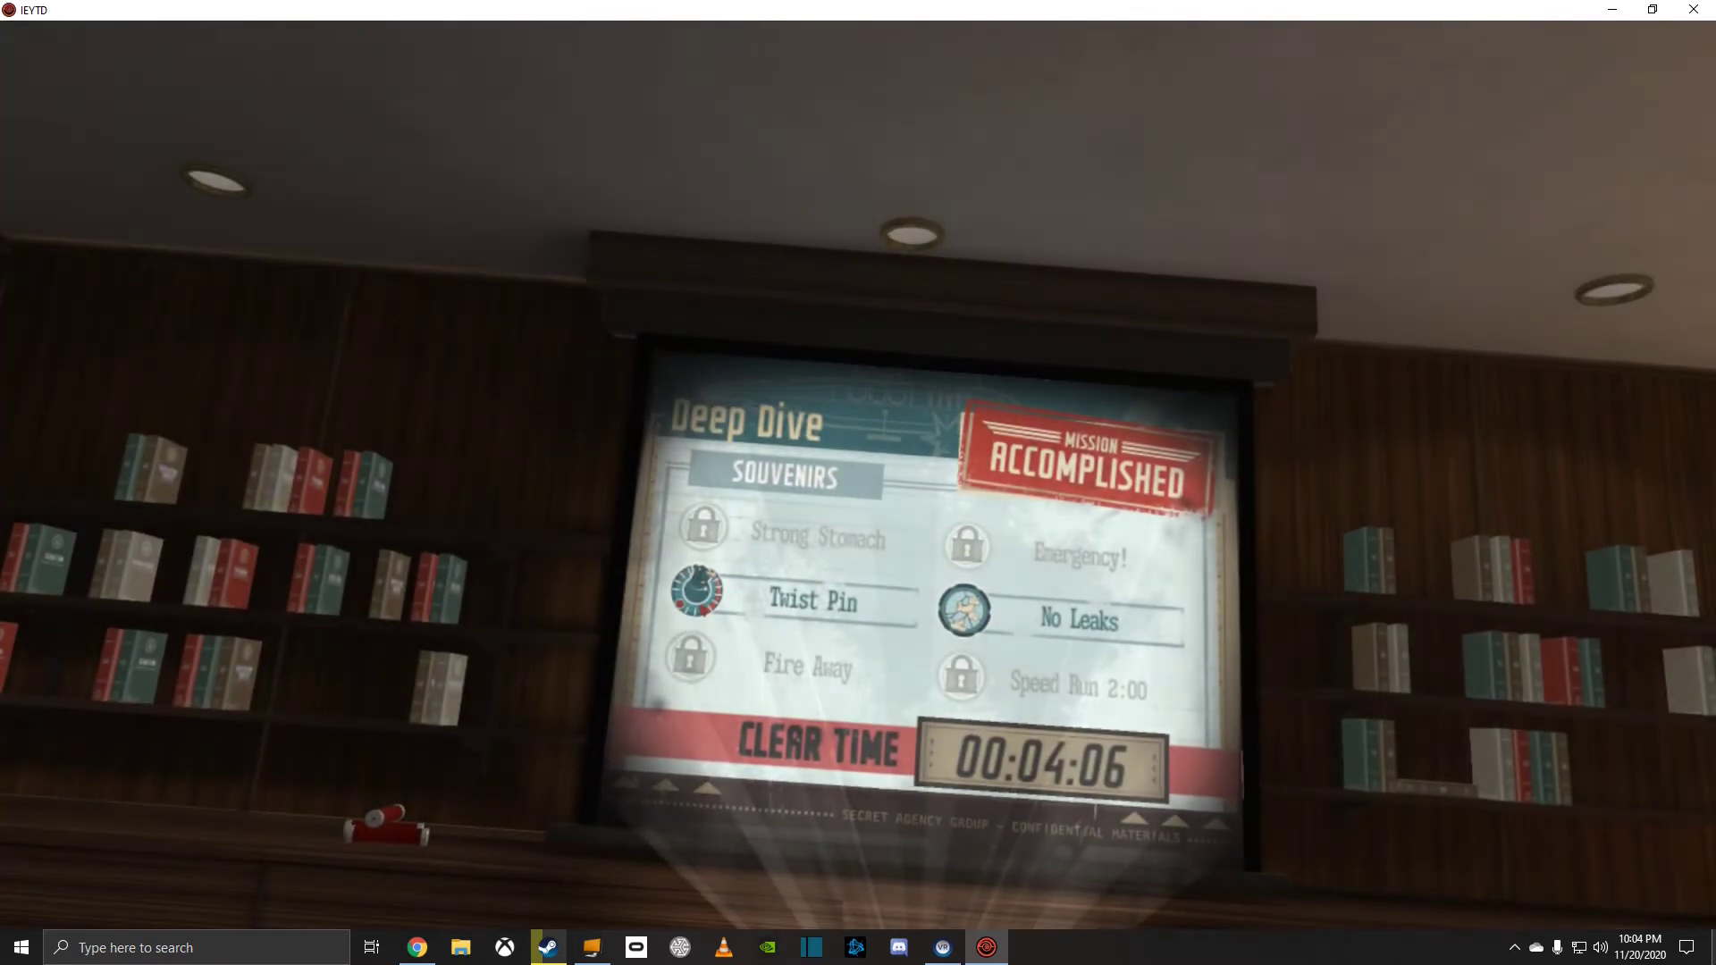